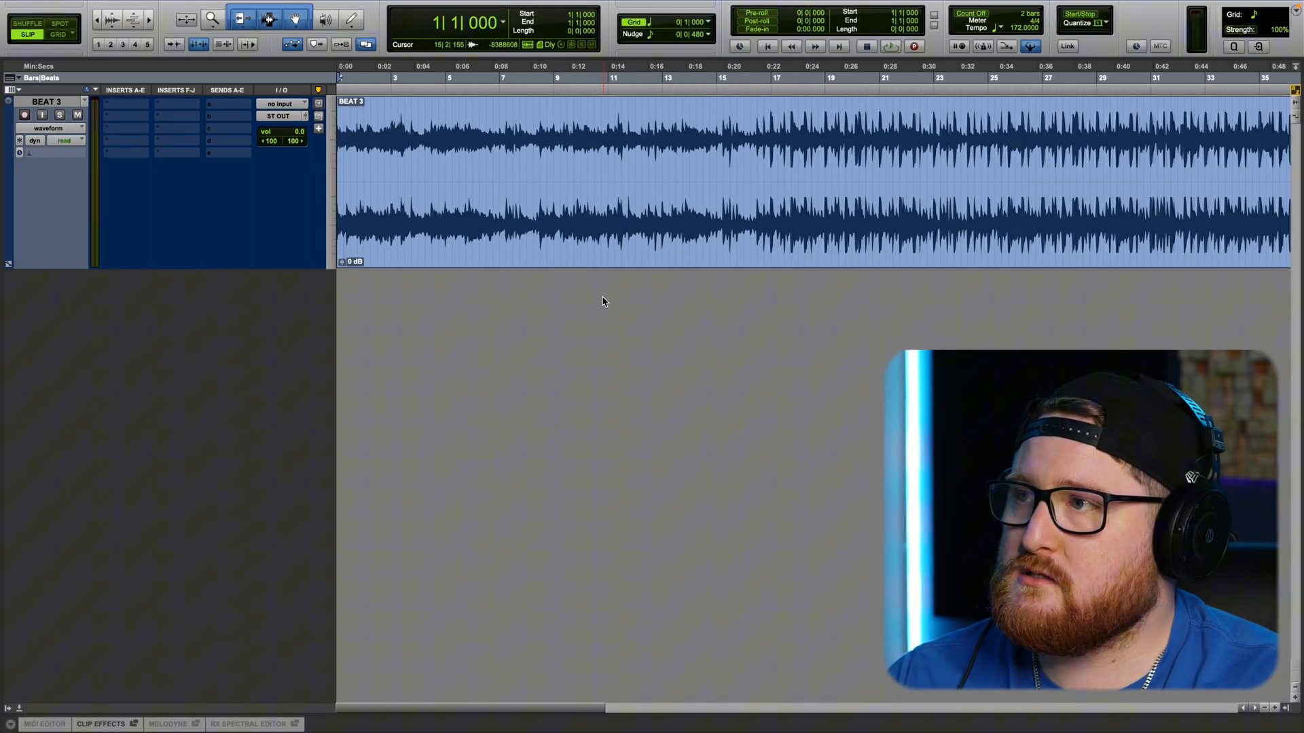
- Switch the BEAT 3 track's timebase to Ticks
click(684, 78)
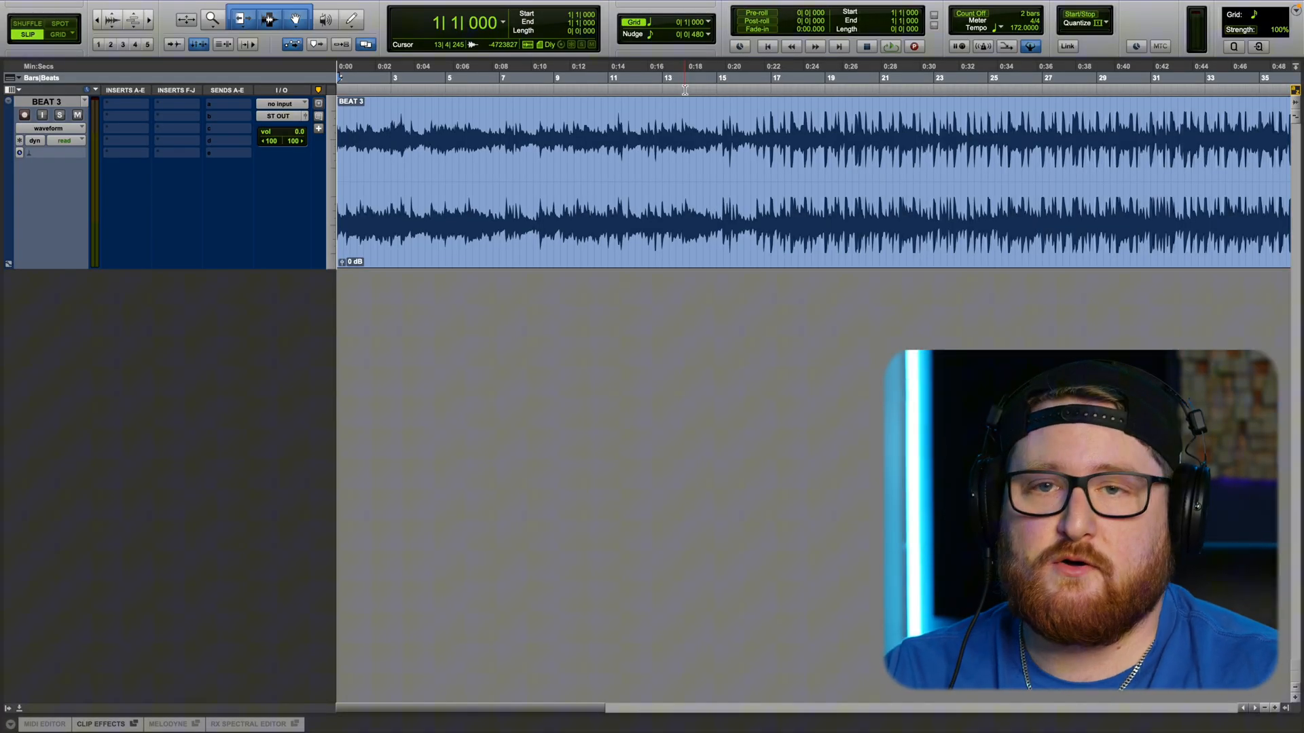
click(562, 79)
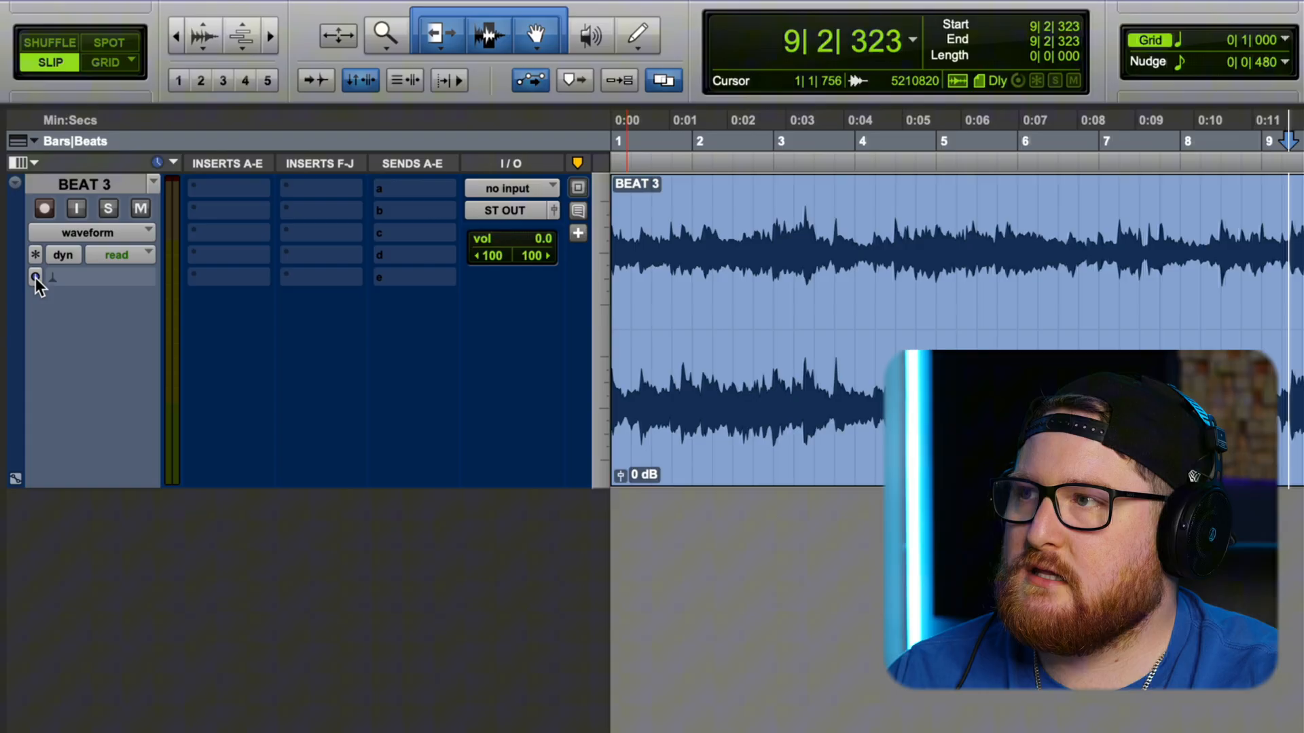
click(36, 277)
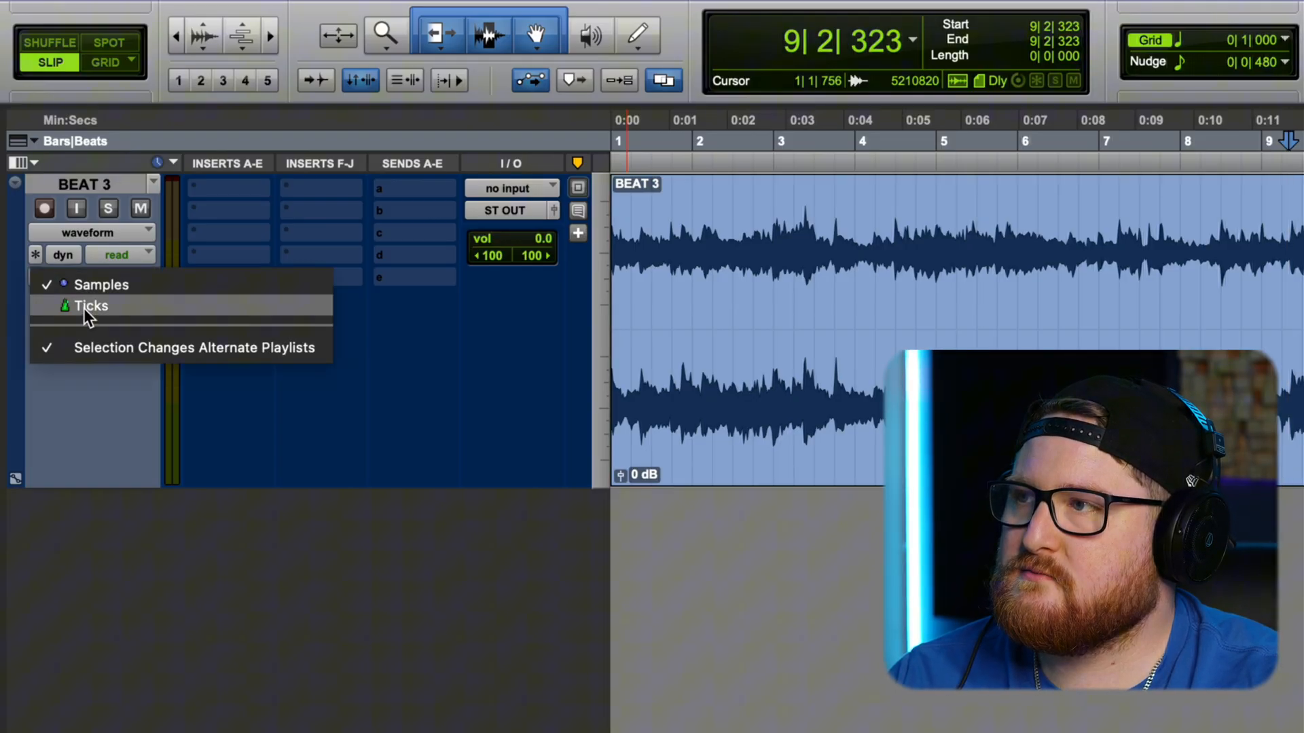
click(90, 306)
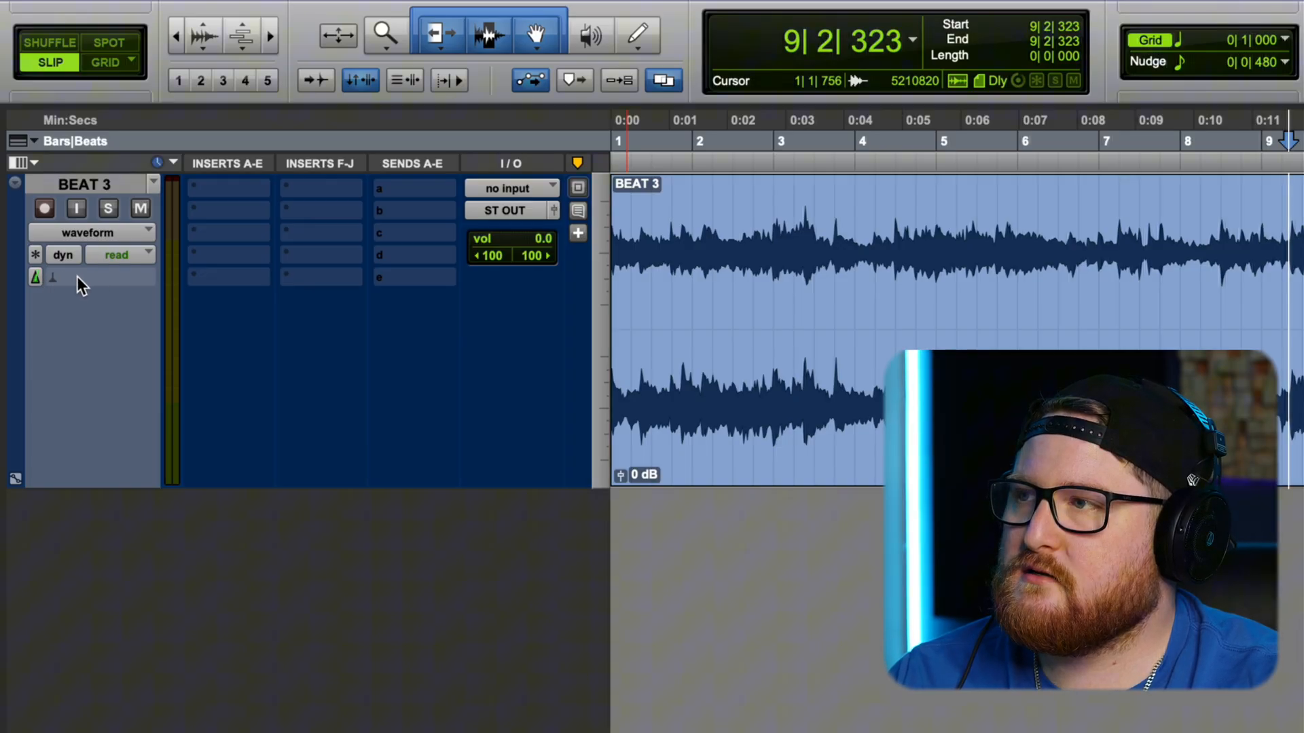
- Apply the Rhythmic Elastic Audio algorithm to the BEAT 3 track
click(53, 277)
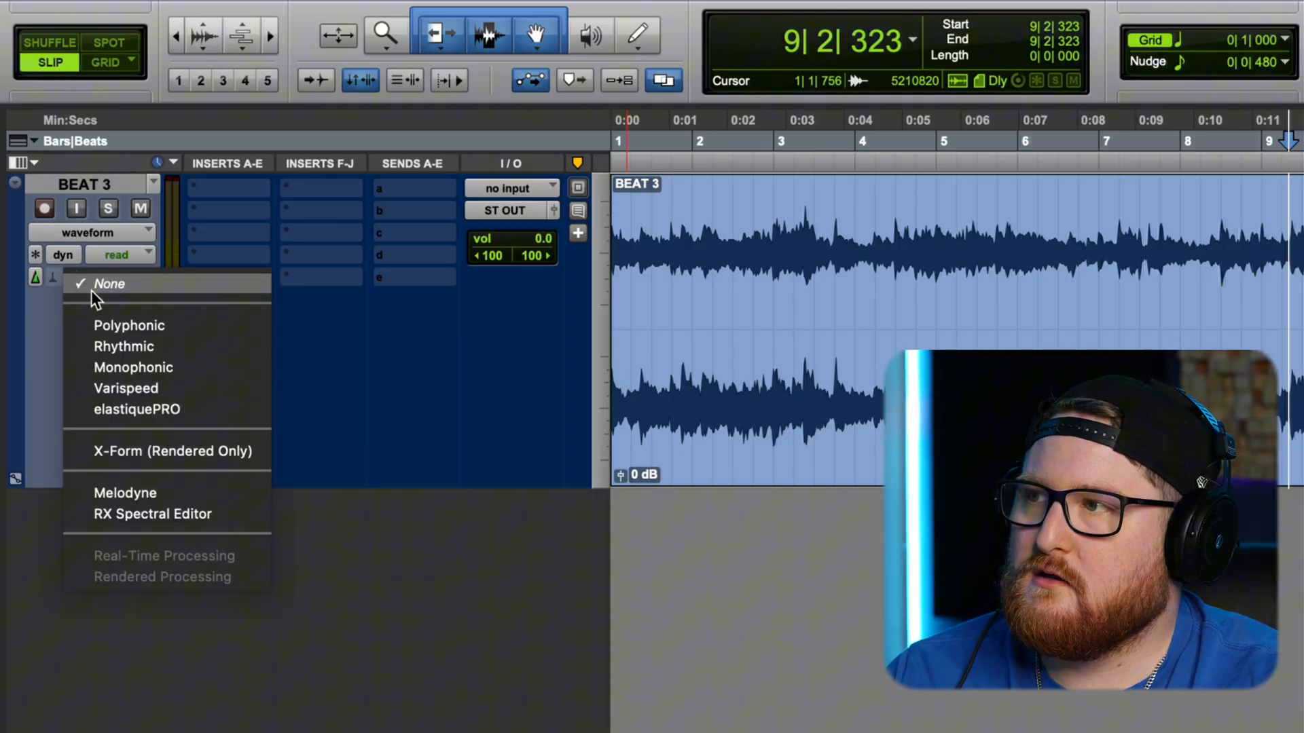
mouse_move(124, 347)
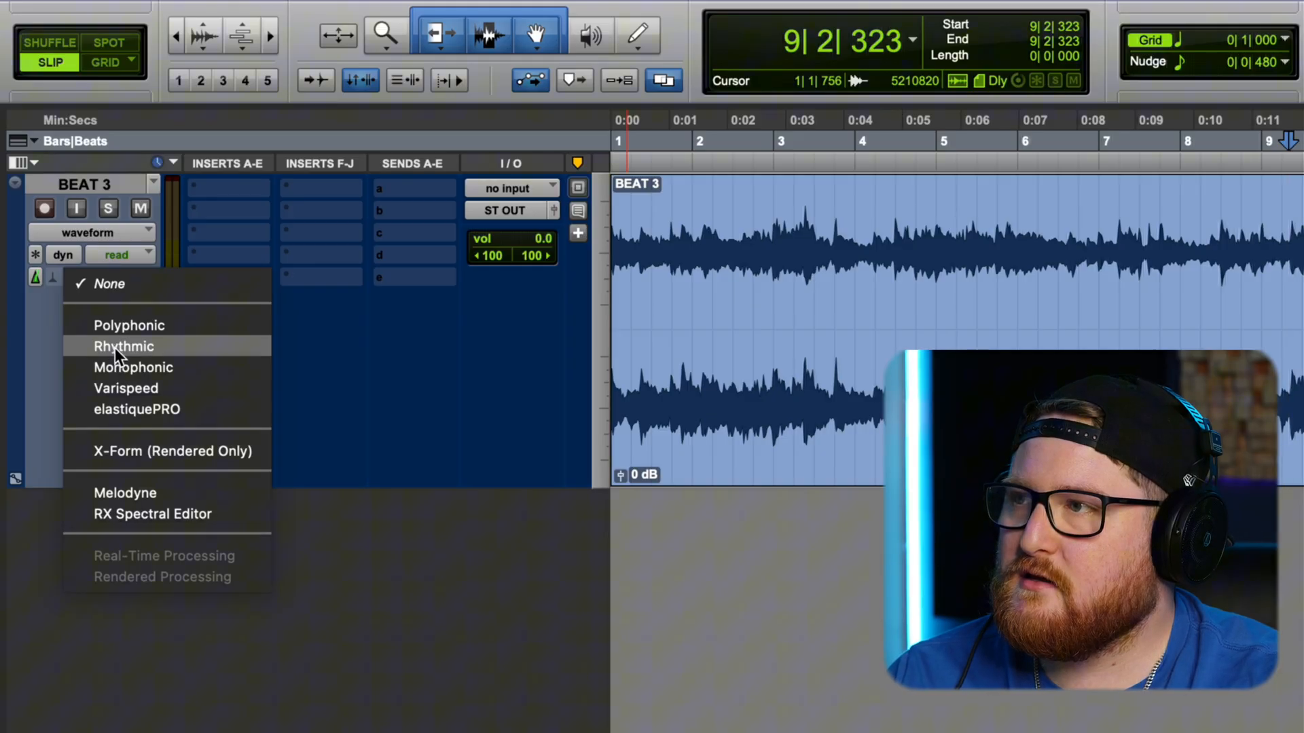
click(123, 346)
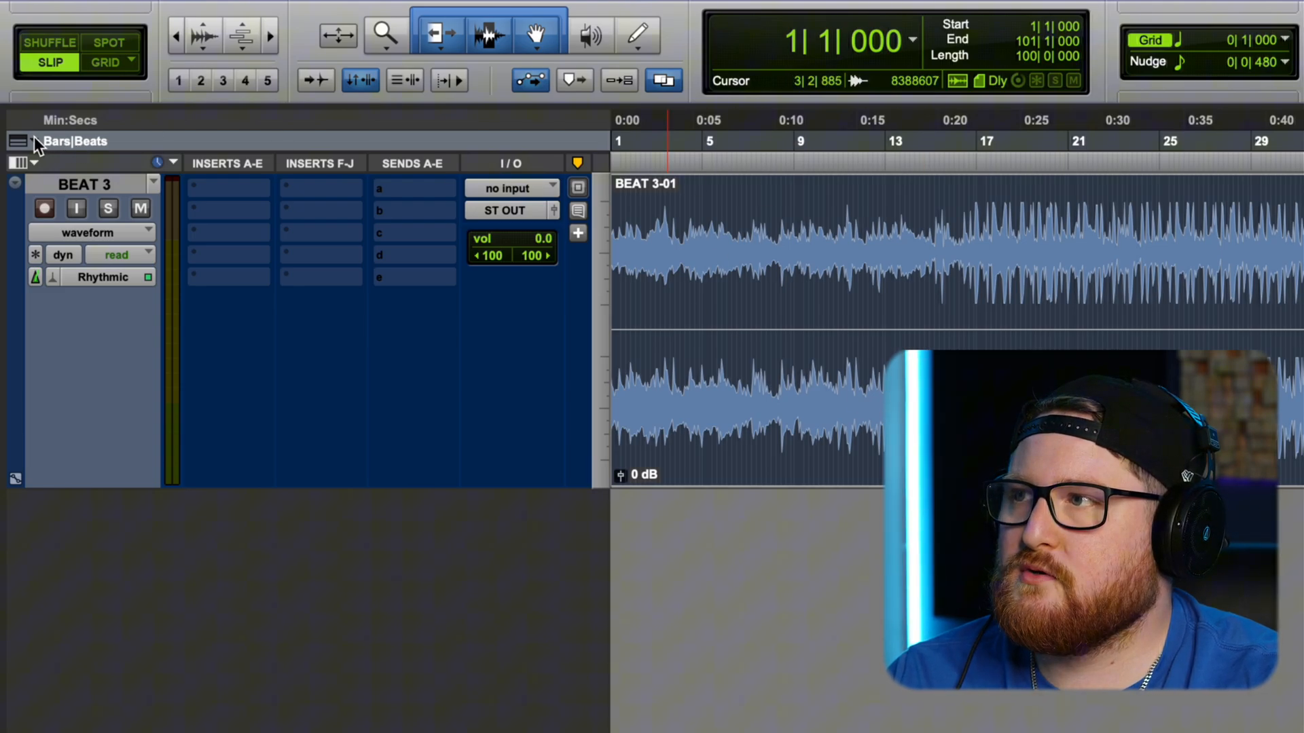
- Show the Tempo ruler so the session tempo of 140 BPM is visible above the beat
click(18, 139)
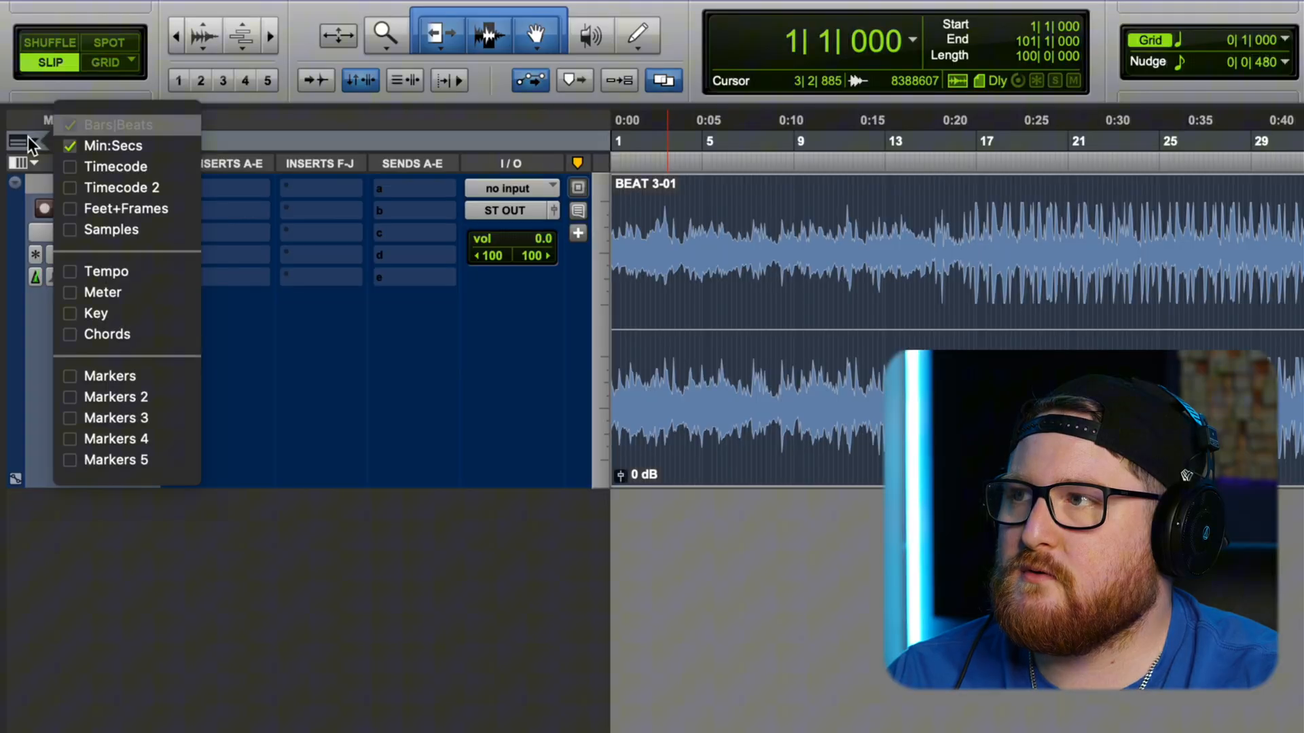
click(106, 272)
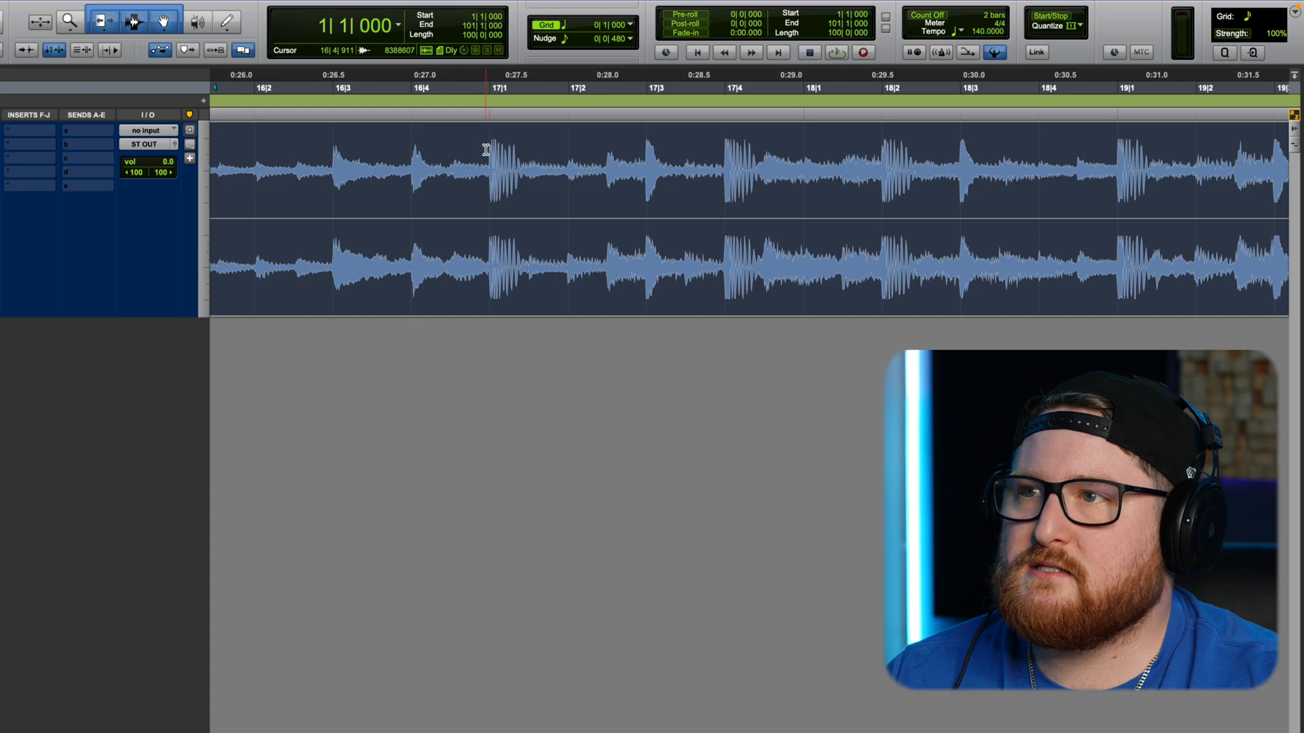
- Raise the session tempo to 200 BPM with BEAT 3 still stretching to the bar grid
click(923, 90)
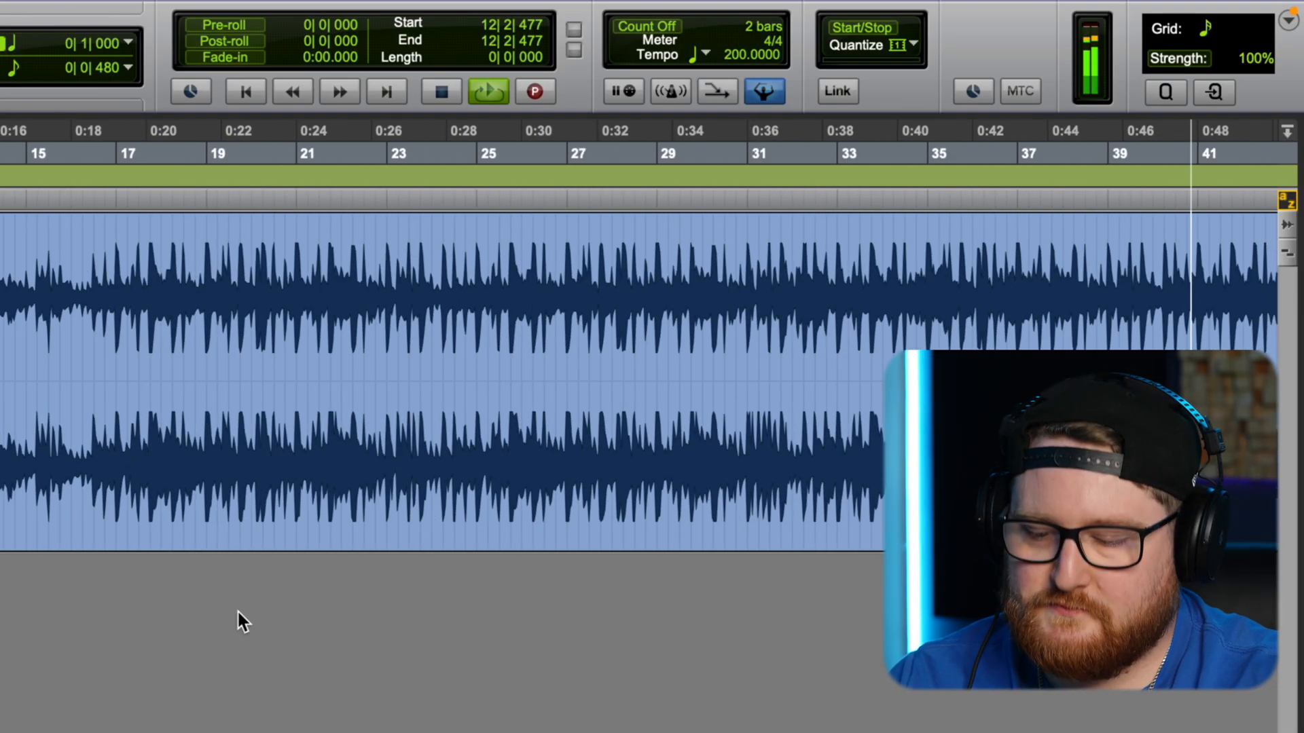
click(440, 91)
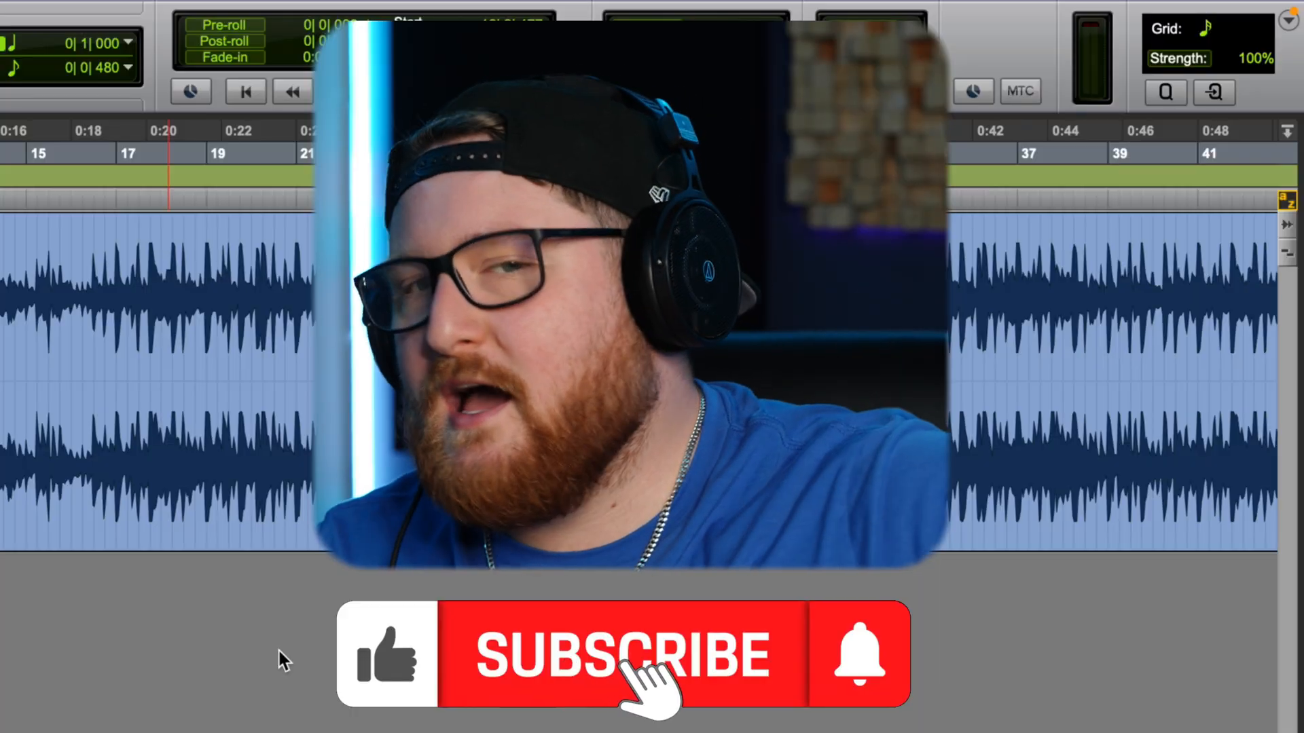
click(619, 655)
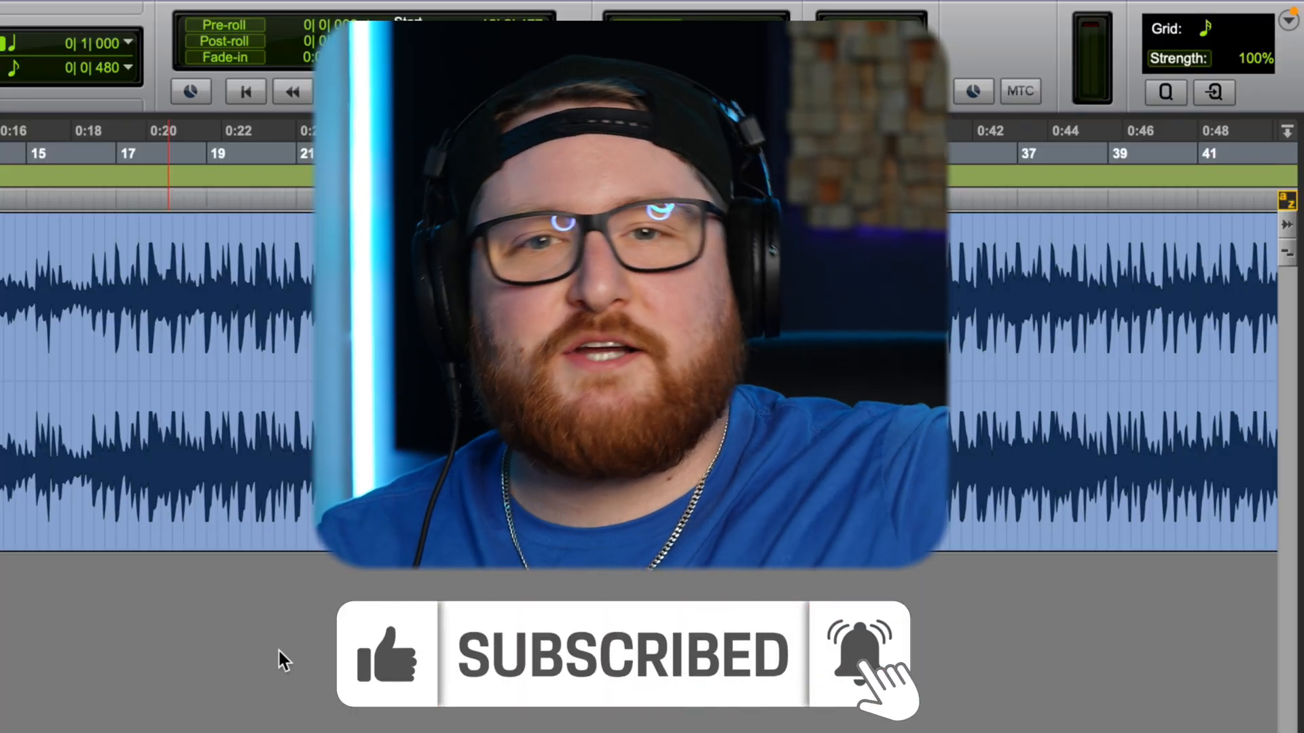